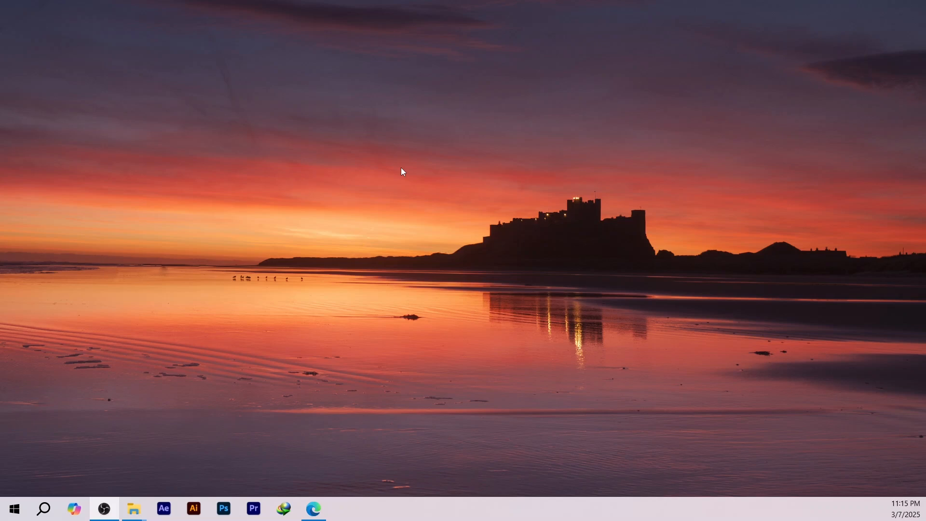
pyautogui.moveTo(328, 451)
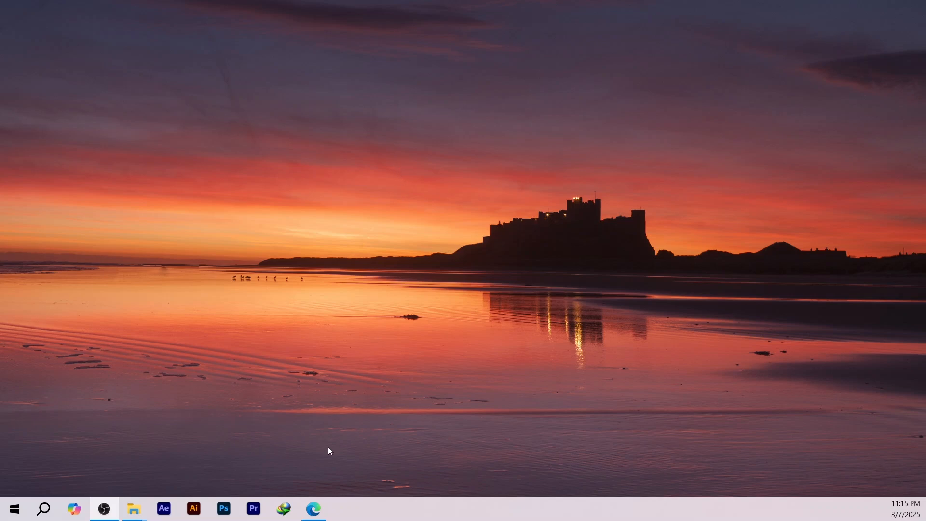
# Step: Launch Microsoft Edge from the taskbar onto the netflix.com/mz home page
pyautogui.click(312, 508)
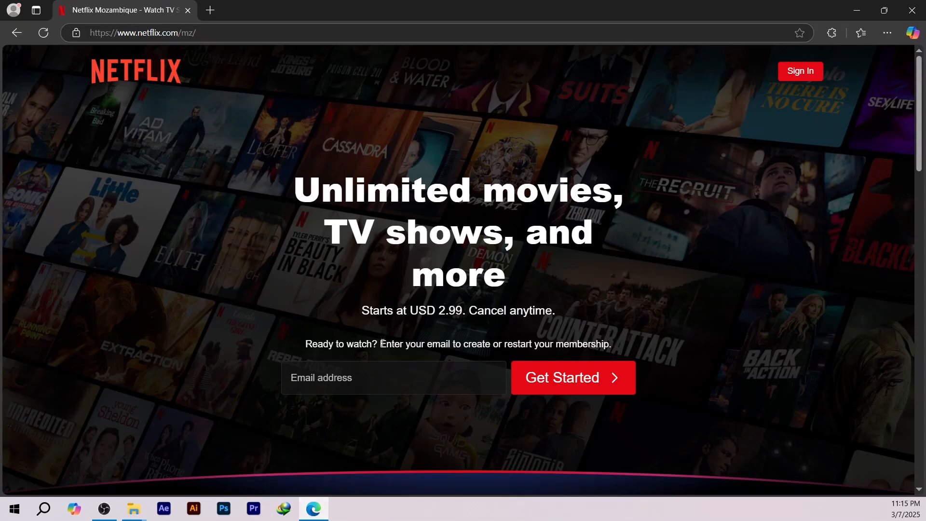
pyautogui.moveTo(289, 280)
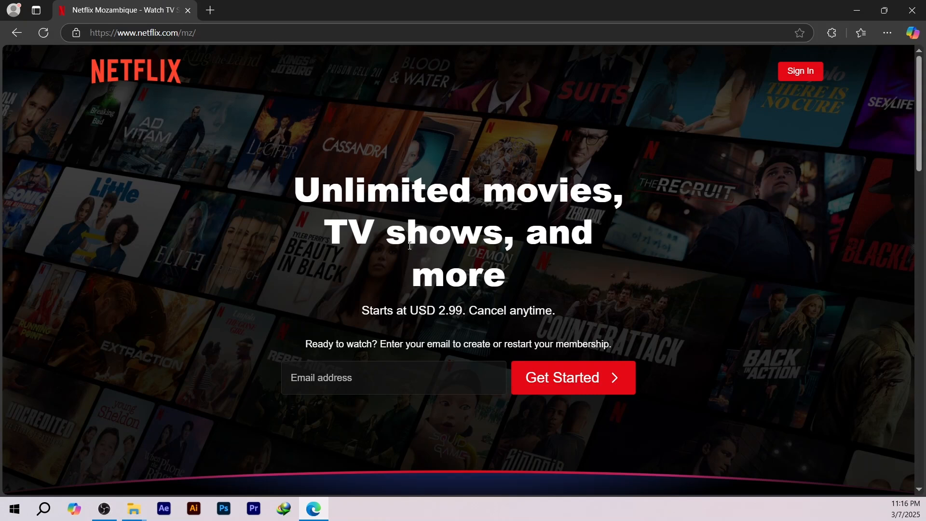
pyautogui.moveTo(863, 28)
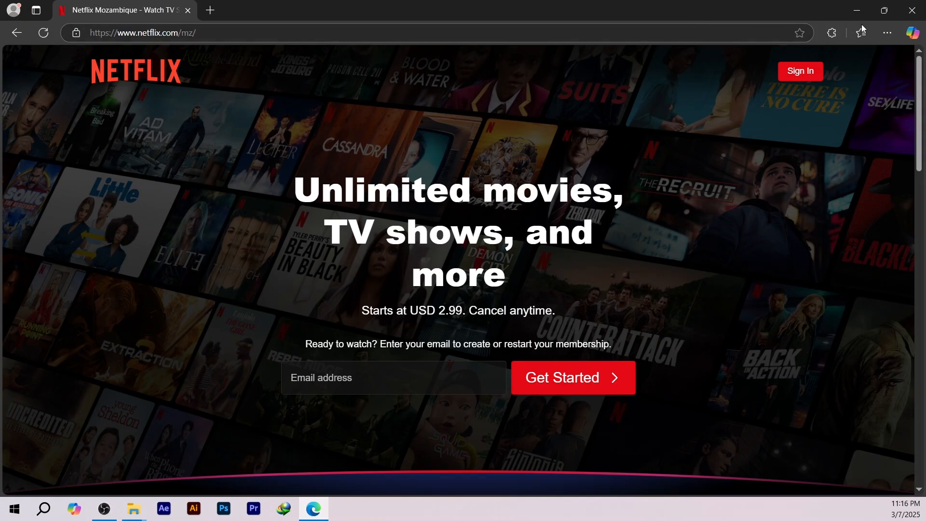
# Step: Open Edge's Settings and more (…) menu over the Netflix page
pyautogui.click(885, 33)
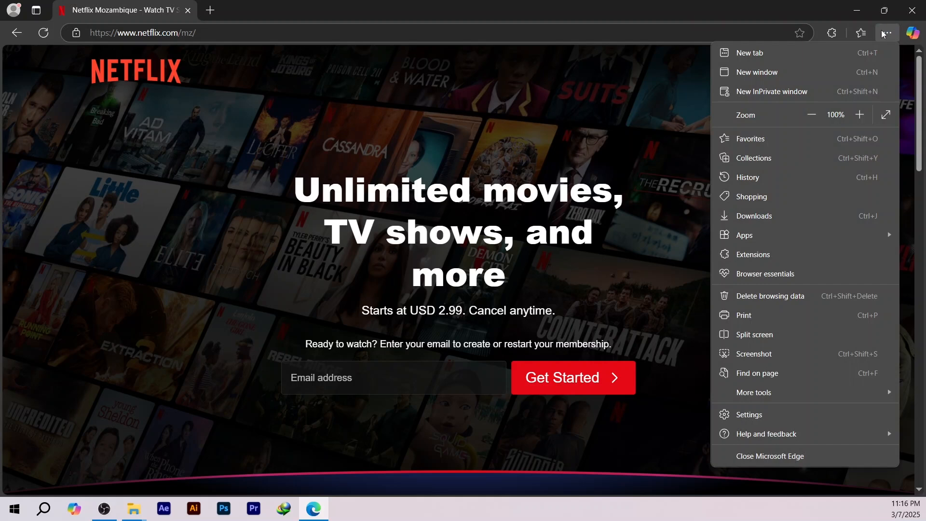
pyautogui.moveTo(776, 379)
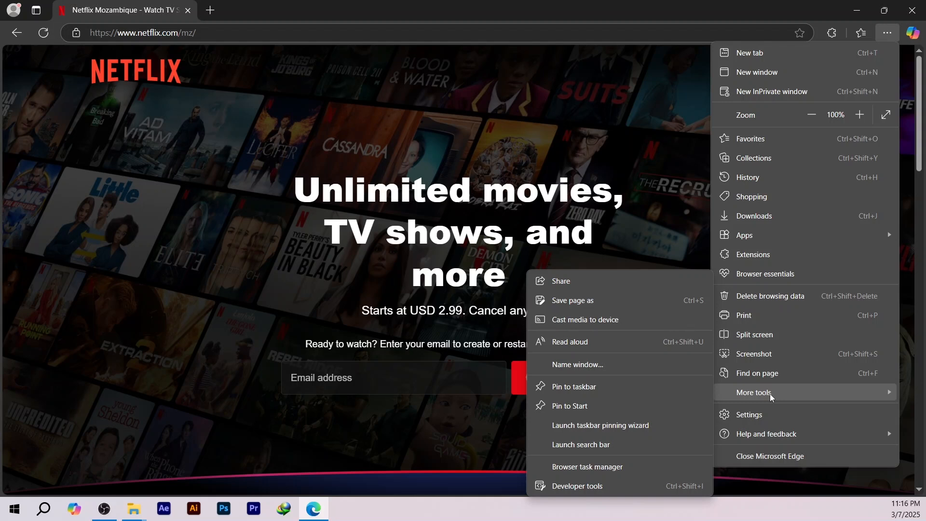
pyautogui.moveTo(675, 405)
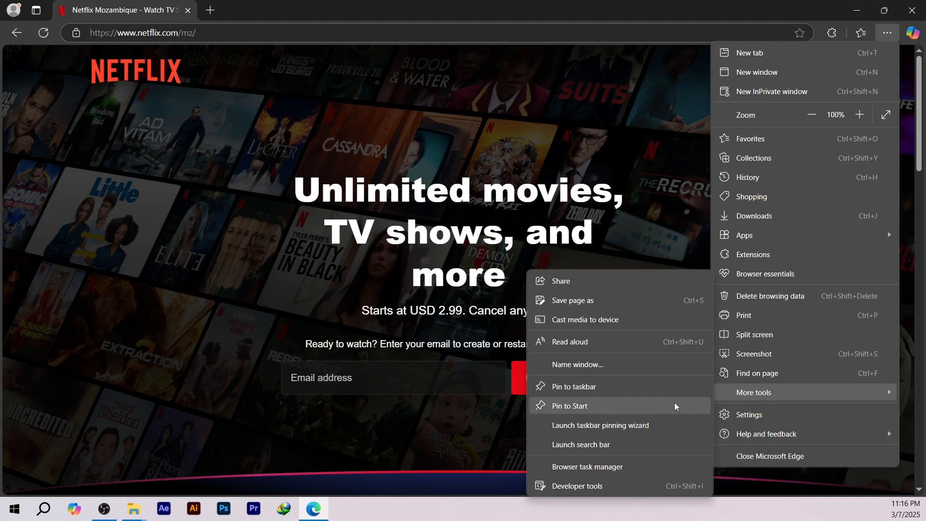
pyautogui.moveTo(651, 486)
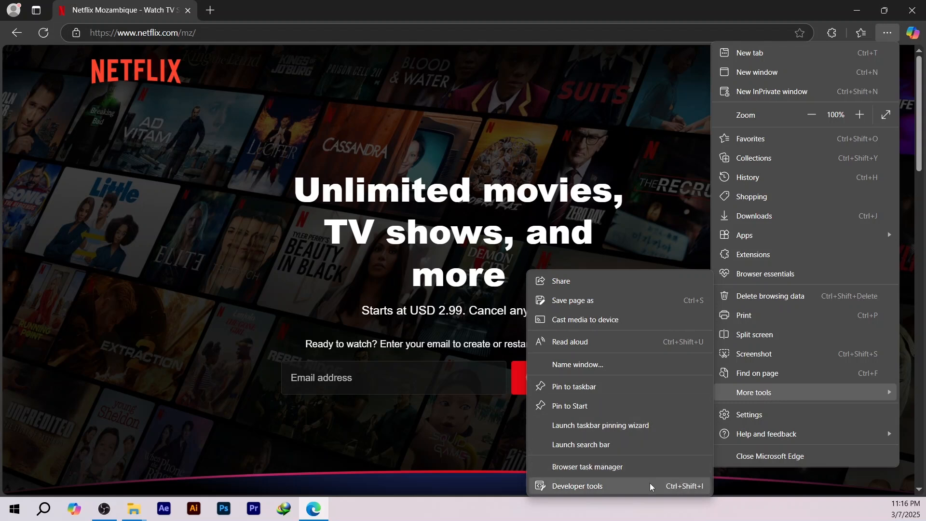
# Step: Choose Developer tools from More tools to dock DevTools beside the Netflix page
pyautogui.click(575, 485)
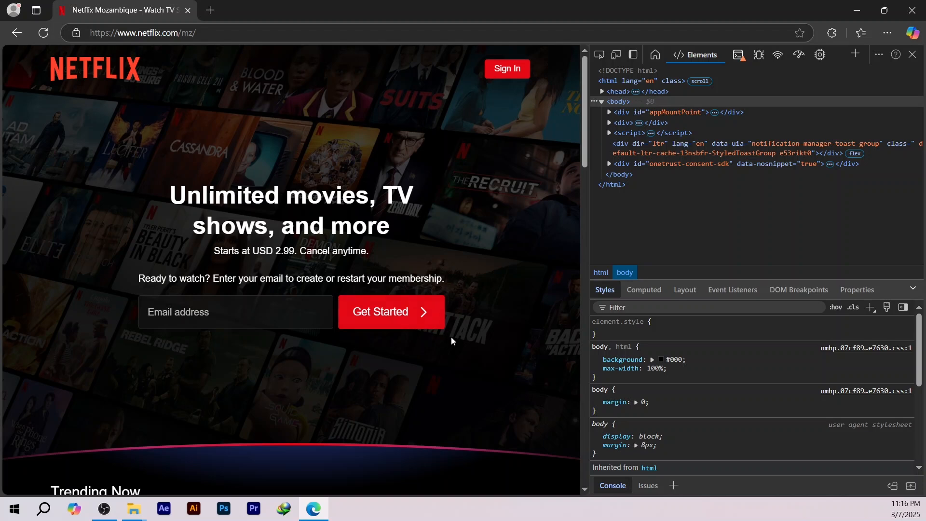
pyautogui.moveTo(401, 323)
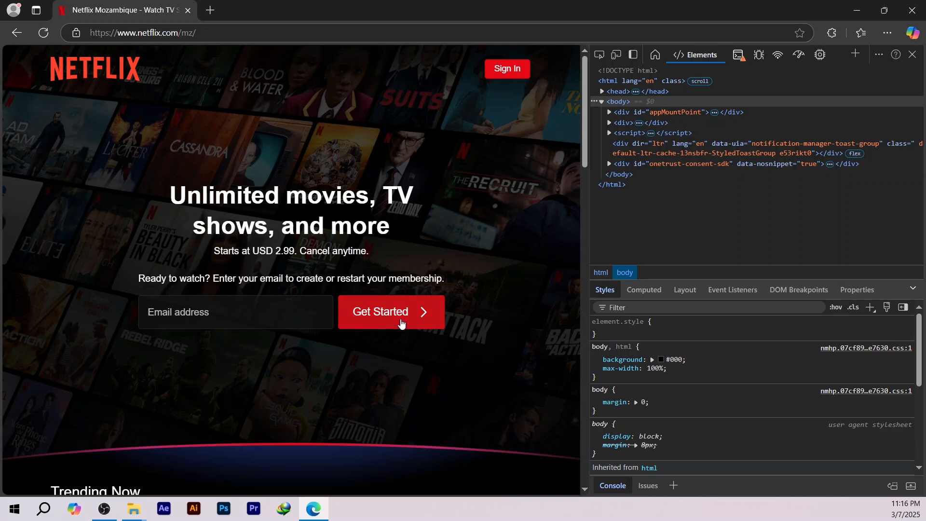
# Step: Right-click the Netflix Get Started button to bring up the Inspect context menu
pyautogui.rightClick(394, 319)
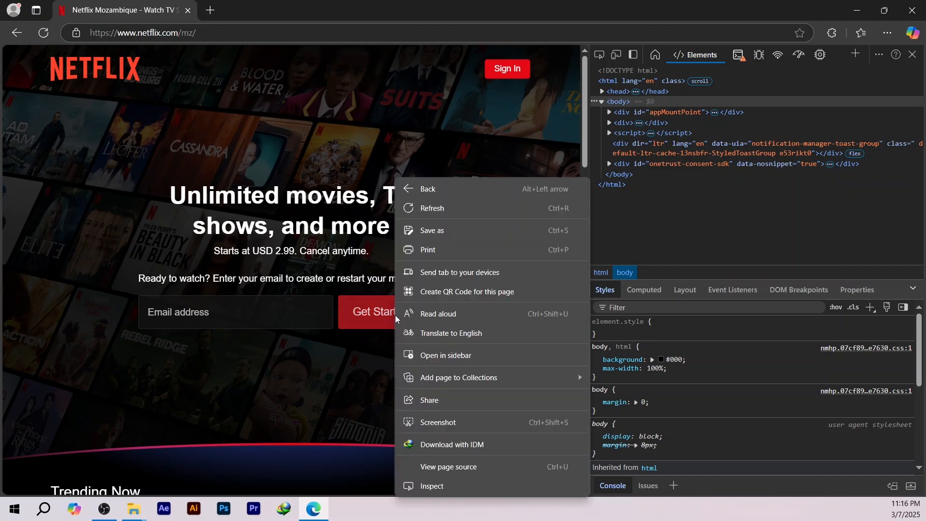
pyautogui.moveTo(405, 360)
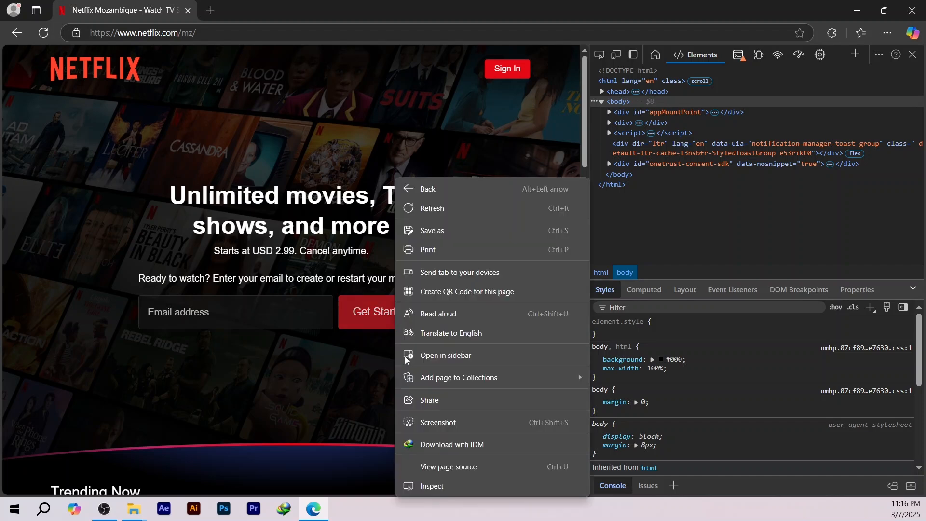